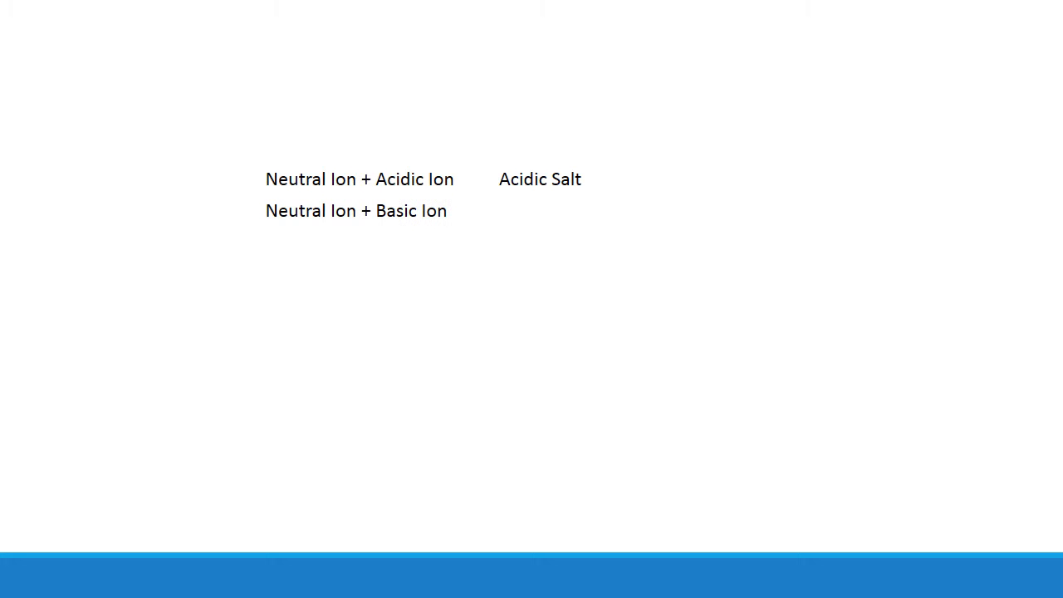
# Step: Advance to the Ka comparison slide listing Al3+ at 1.3 × 10⁻⁵ and acetic acid at 1.8 × 10⁻⁵
pyautogui.press('Right')
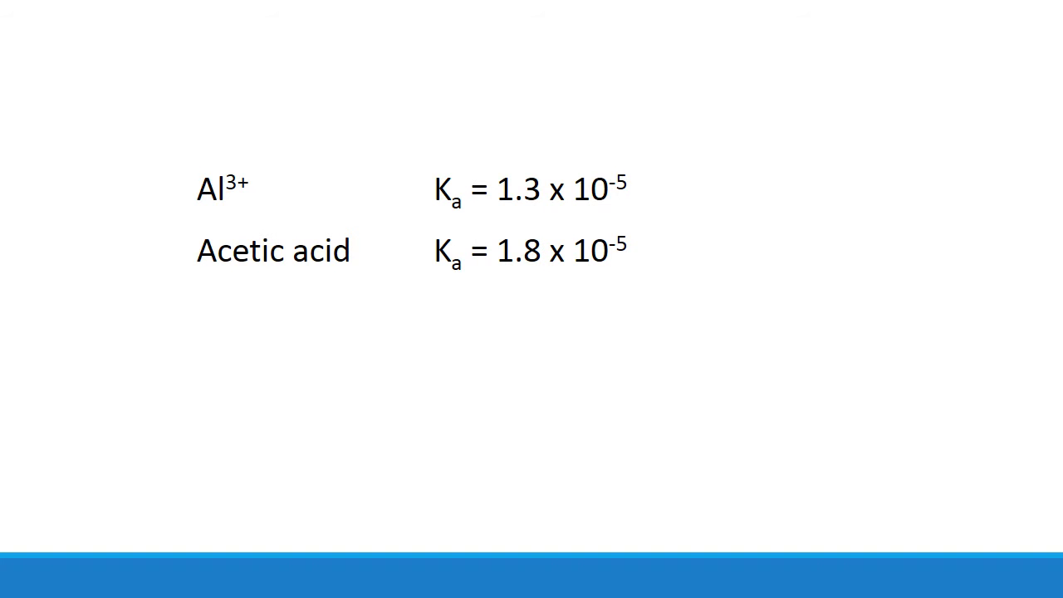